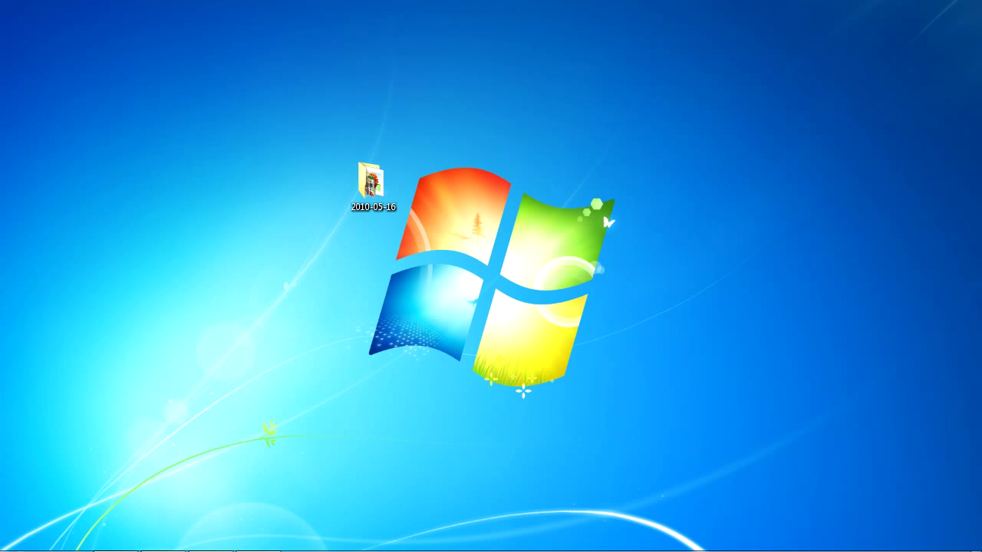
mouse_move(384, 251)
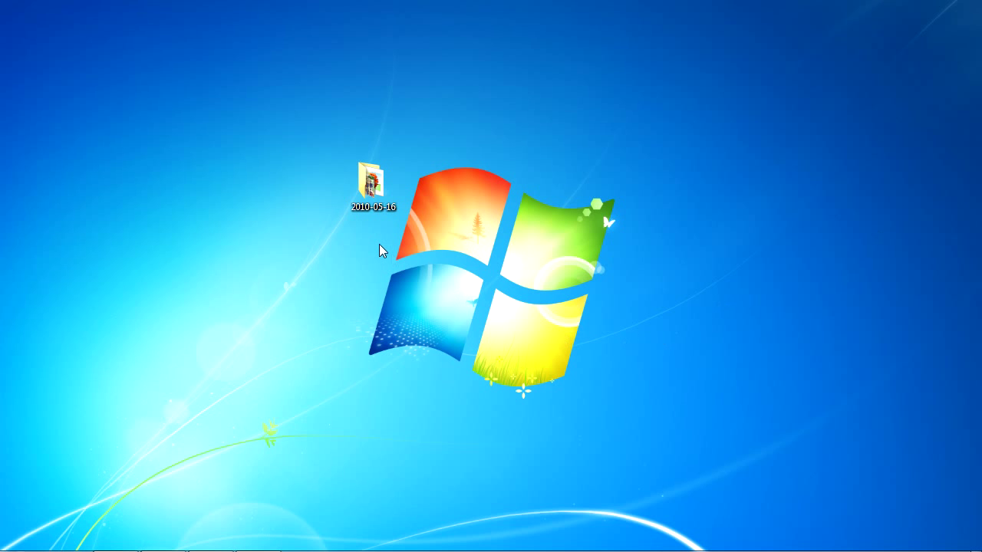
- View the six photos IMG_2377.JPG–IMG_2383.JPG inside the desktop 2010-05-16 folder
double_click(373, 177)
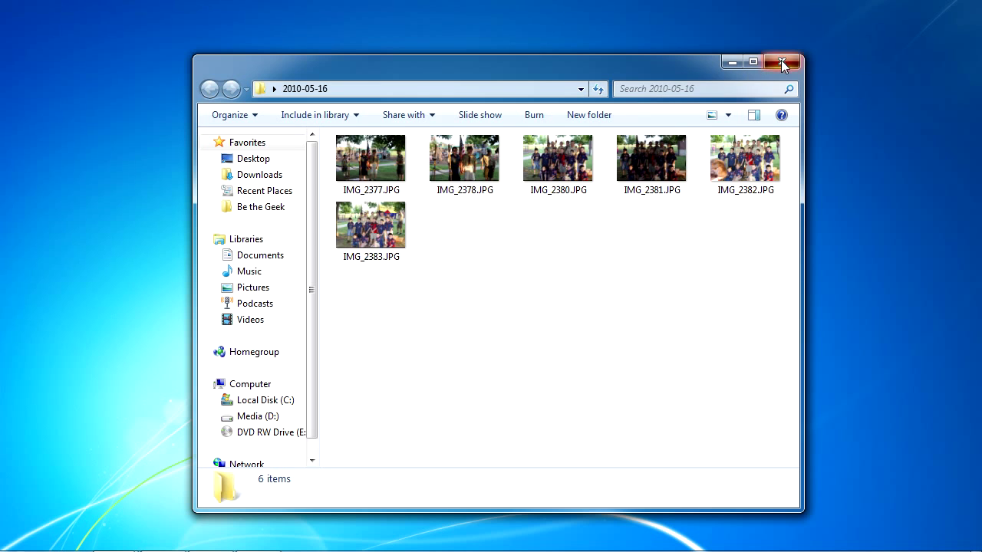
- Send the 2010-05-16 folder to a Compressed (zipped) folder on the desktop
right_click(374, 187)
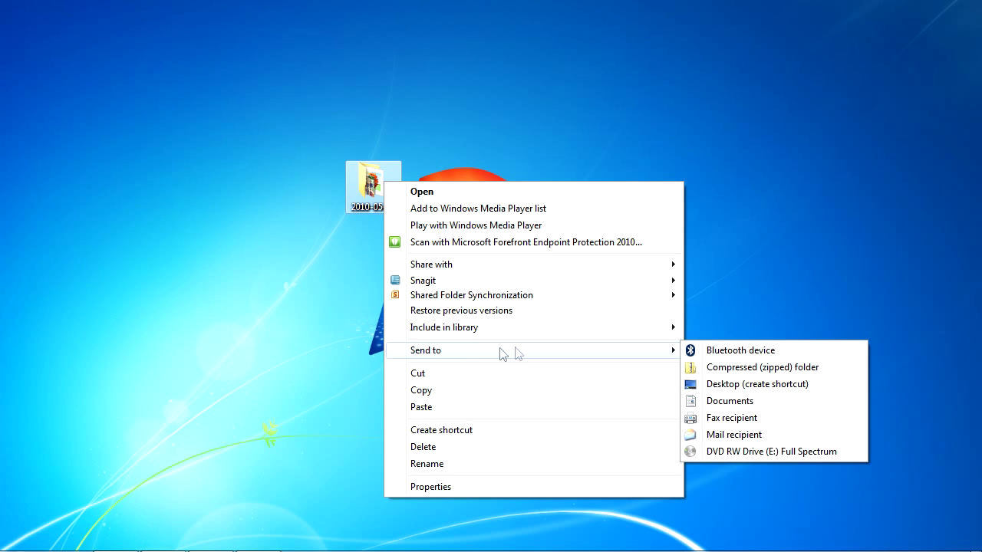
left_click(709, 370)
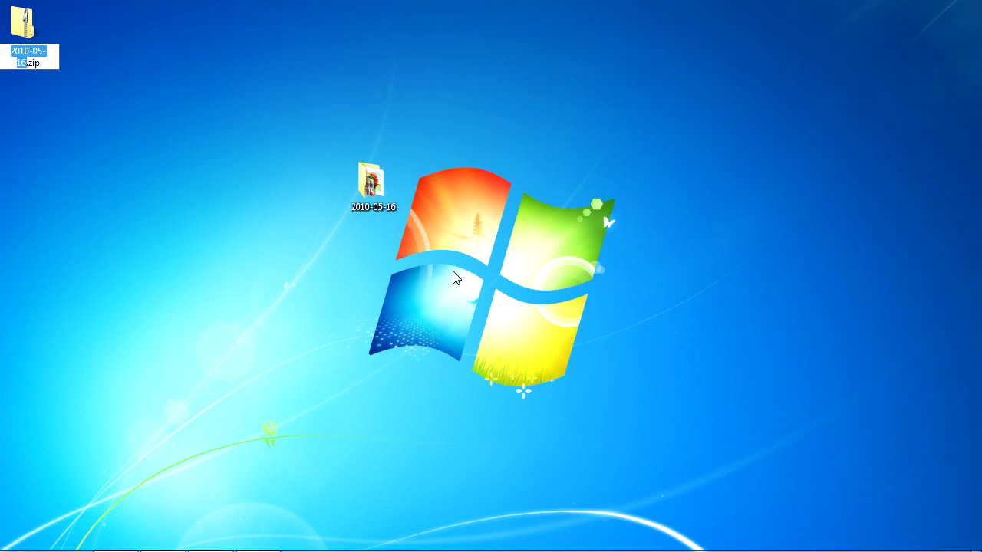
- Name the archive Pictures.zip and place it just below the 2010-05-16 folder
left_click(28, 23)
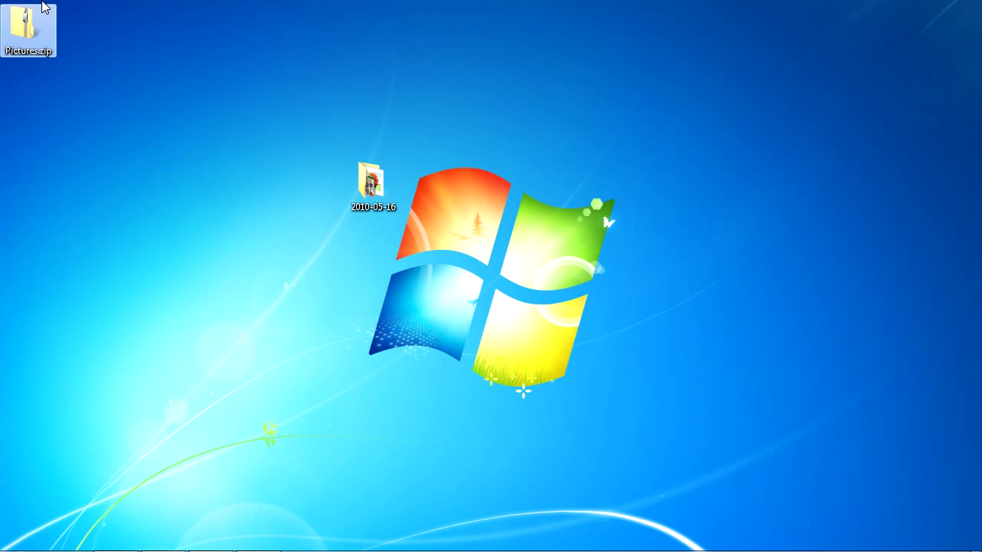
mouse_move(132, 128)
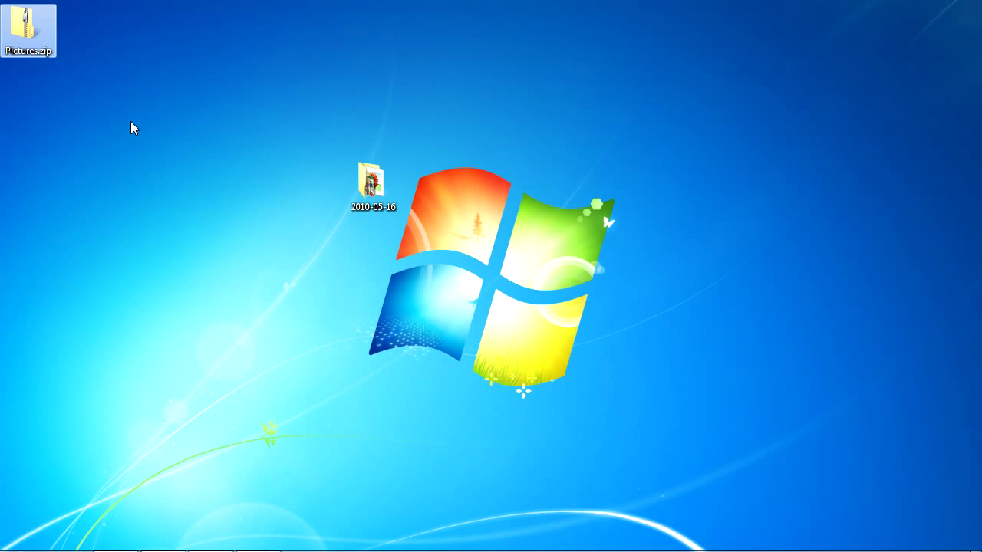
left_click_drag(28, 28, 374, 264)
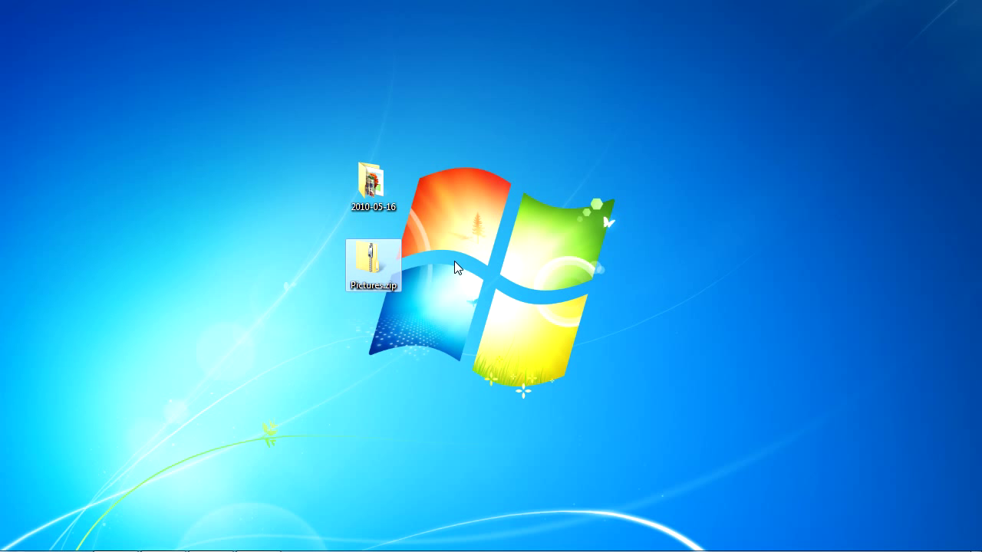
left_click(374, 264)
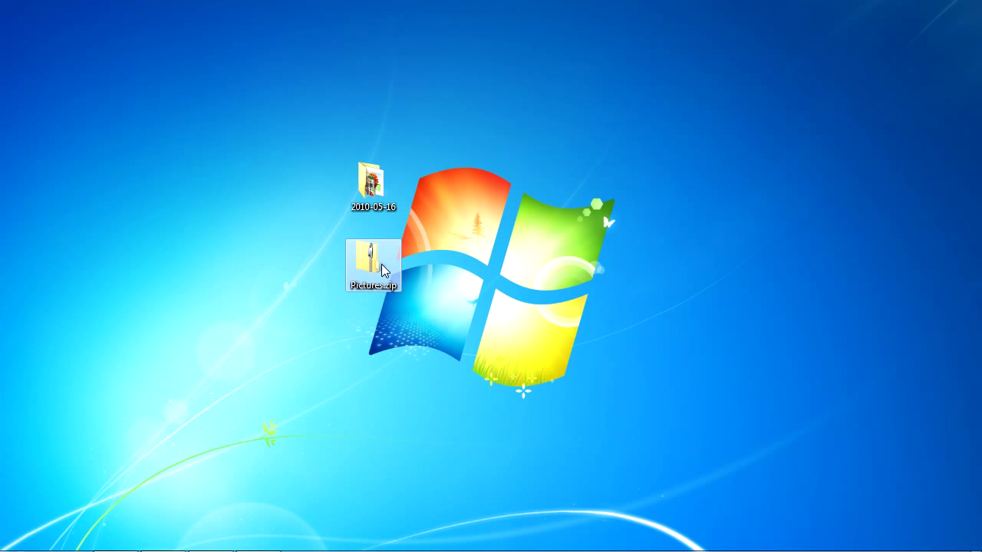
- Browse into Pictures.zip and its 2010-05-16 folder to list the six compressed JPEGs
double_click(373, 264)
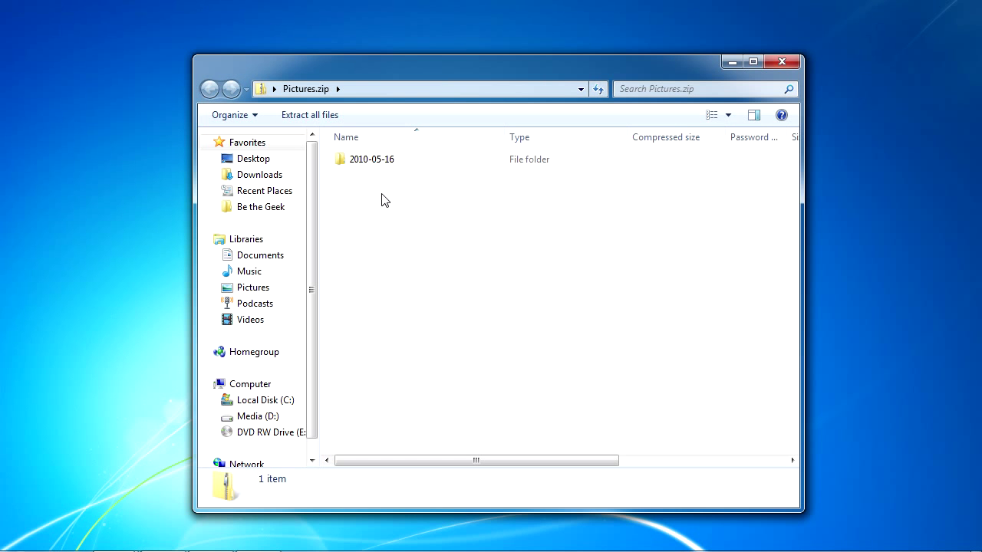
double_click(372, 158)
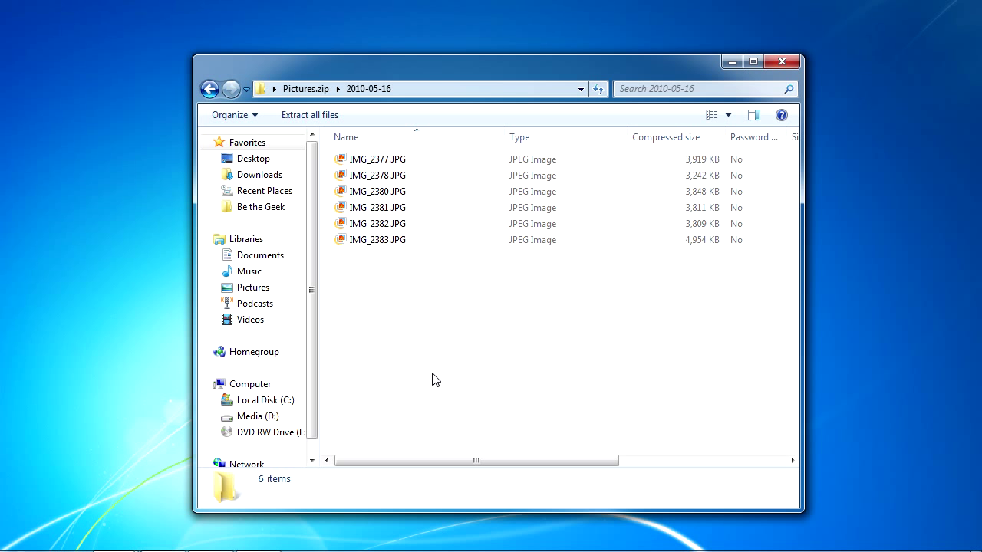
mouse_move(378, 175)
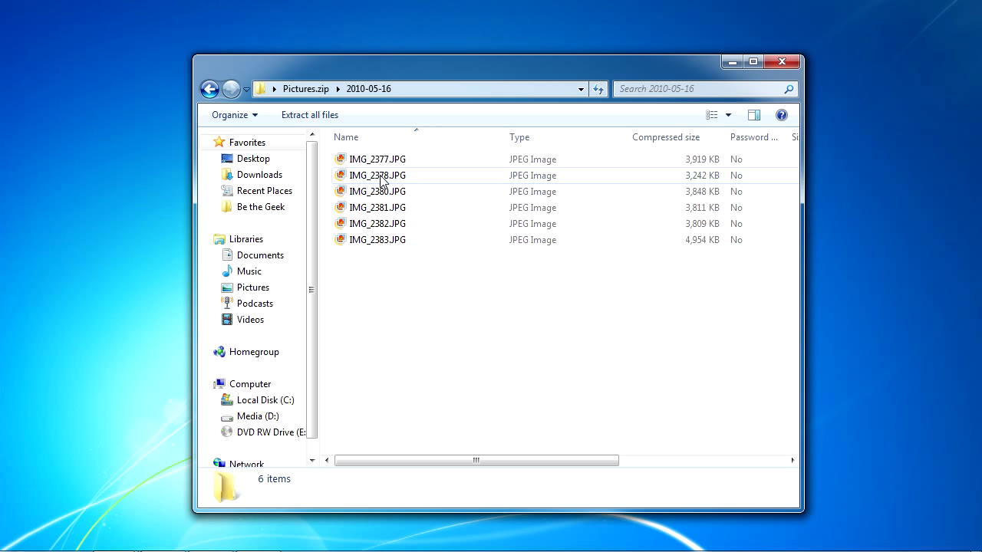
- Copy IMG_2378.JPG from the archive to the desktop, then delete that copy to the Recycle Bin
left_click_drag(378, 174, 303, 198)
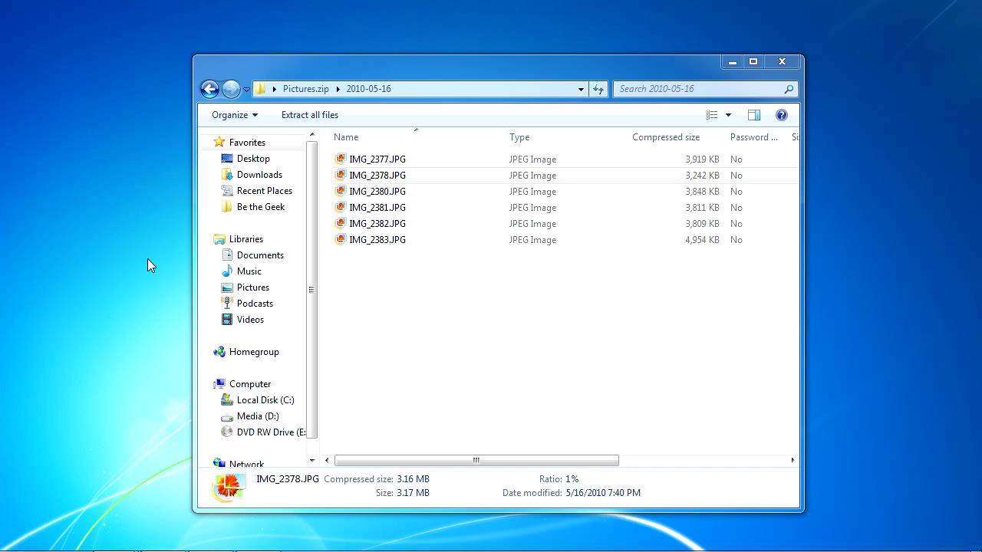
left_click_drag(377, 175, 27, 27)
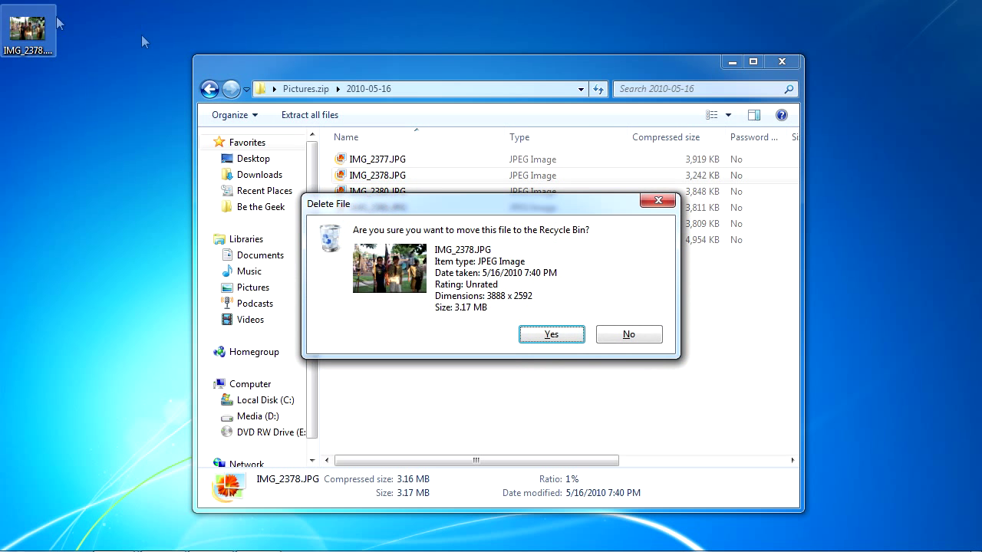
left_click(629, 334)
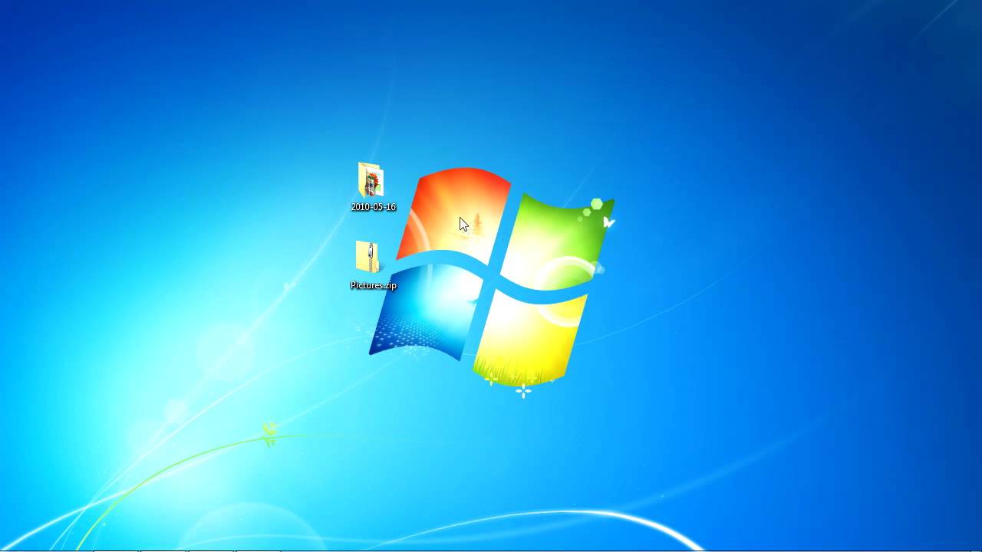
- Start Extract All on Pictures.zip, targeting a Pictures folder on the desktop
left_click(374, 261)
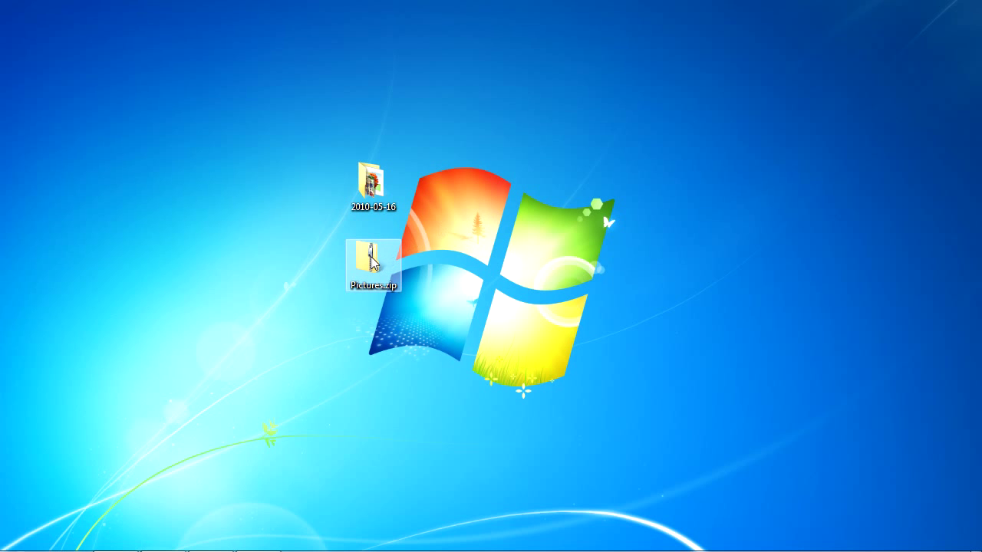
right_click(373, 260)
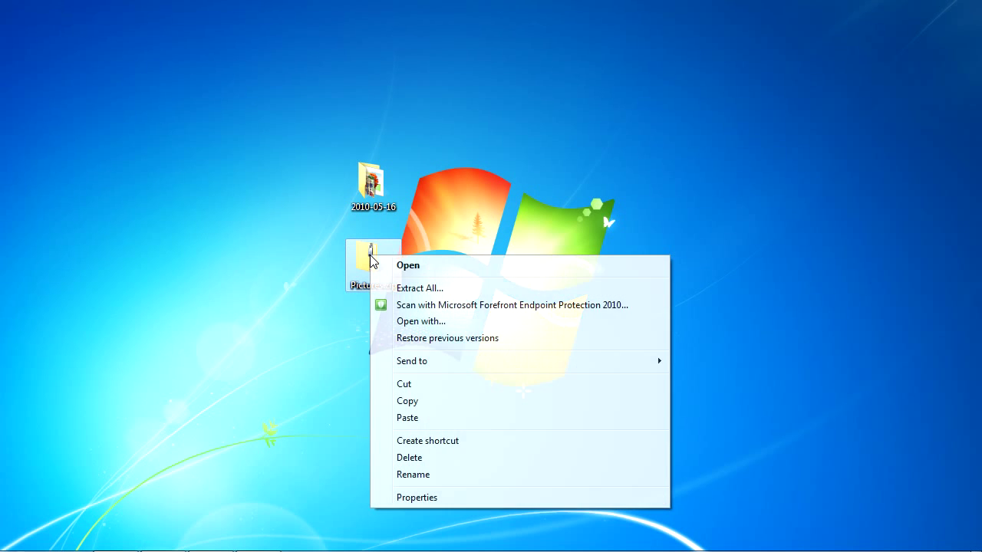
mouse_move(412, 283)
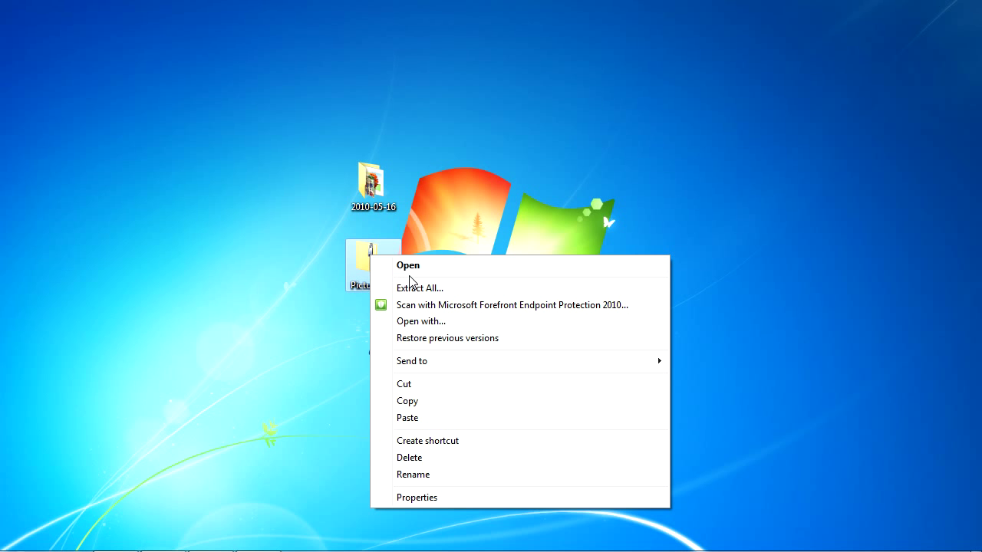
mouse_move(421, 290)
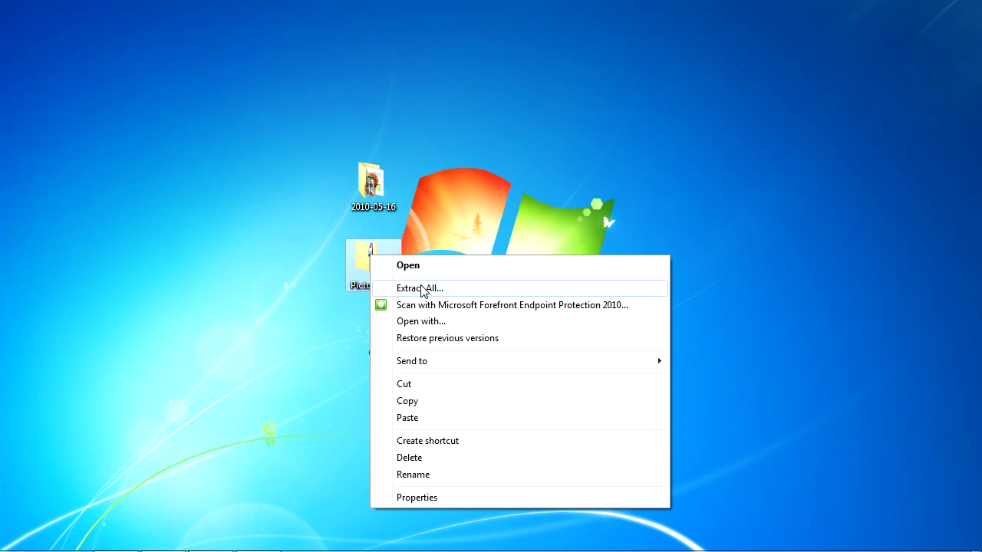
left_click(420, 288)
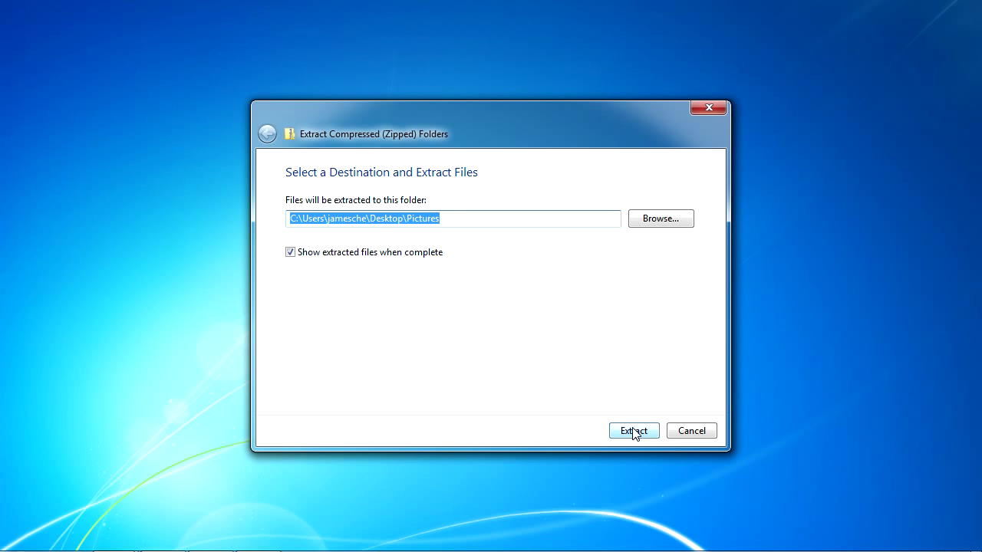
- Extract into the desktop Pictures folder and verify its 2010-05-16 subfolder holds the six photos
left_click(632, 429)
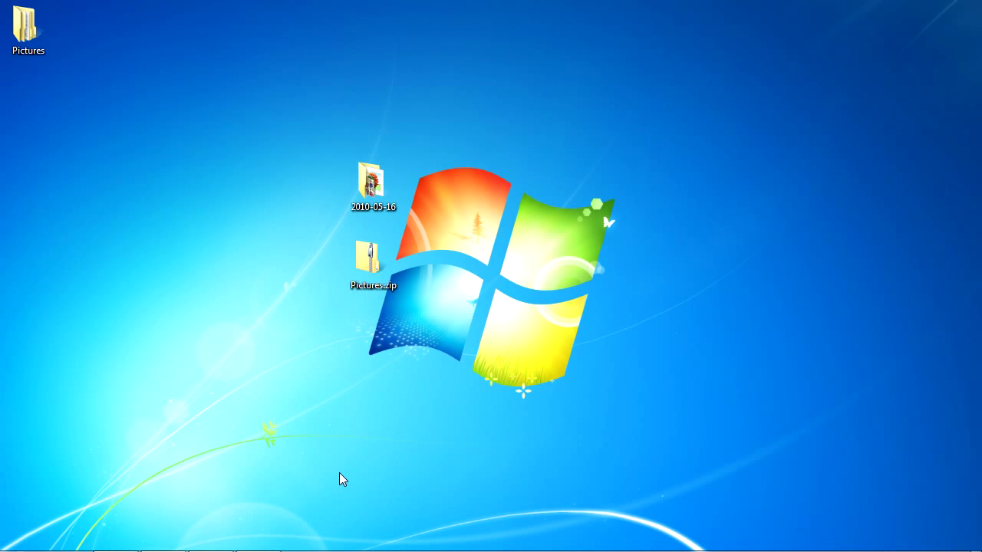
left_click(28, 28)
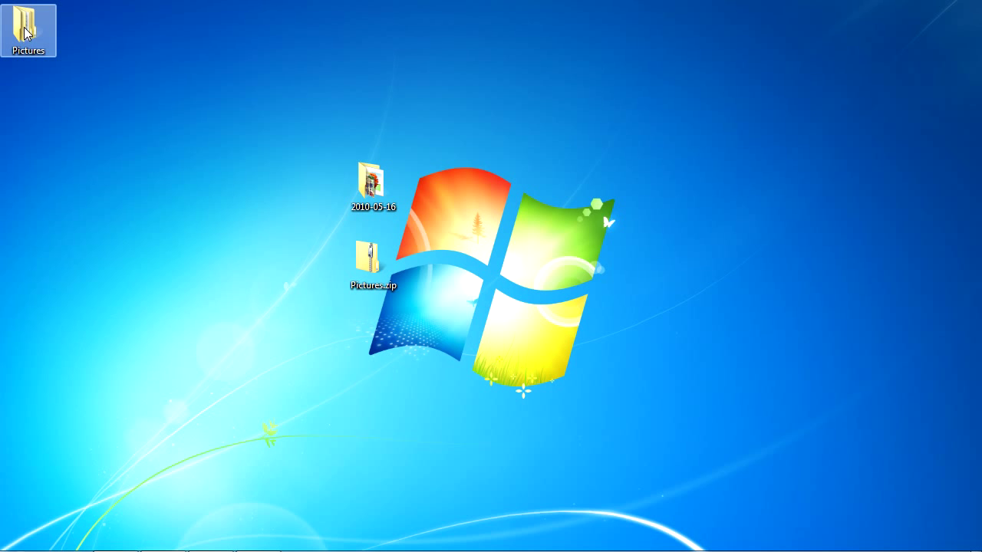
mouse_move(27, 28)
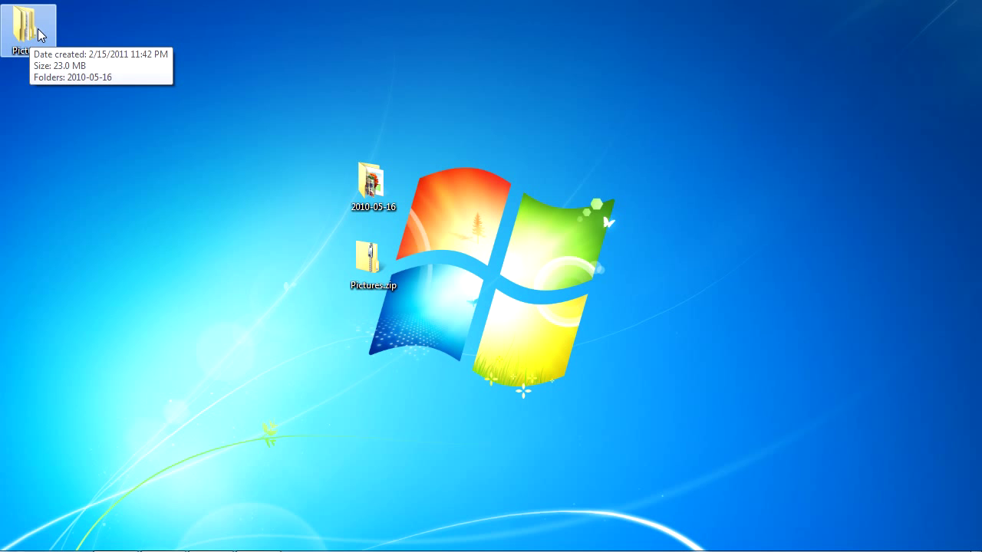
double_click(27, 28)
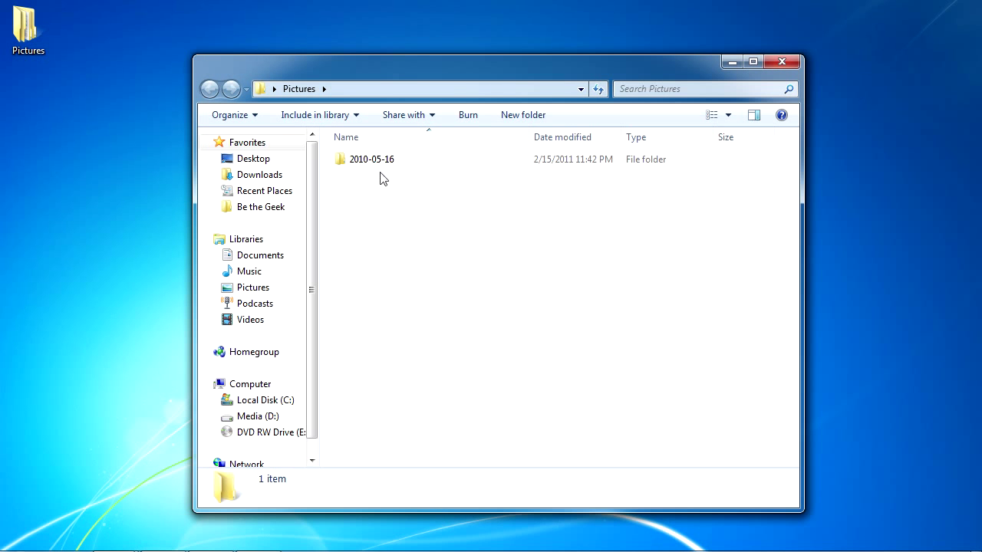
double_click(371, 158)
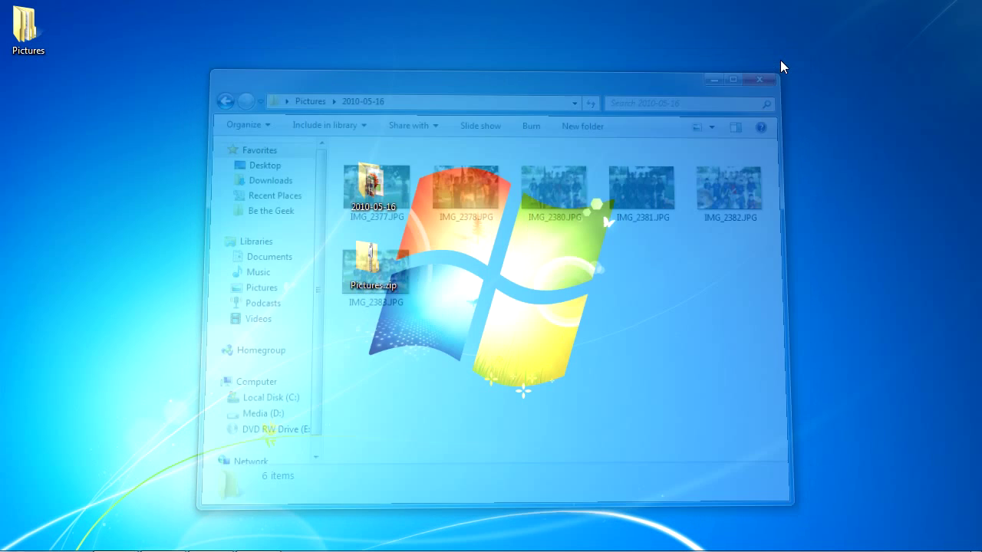
left_click(761, 80)
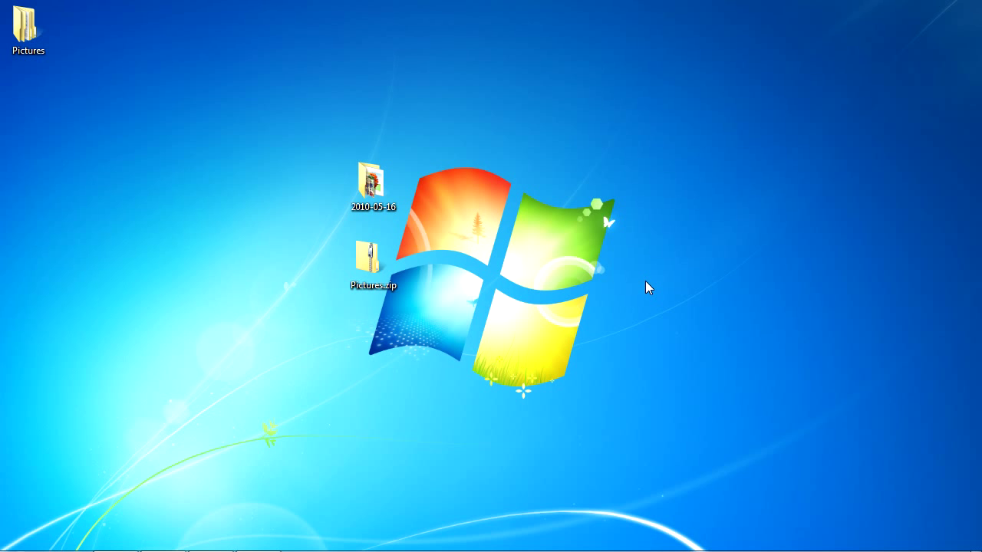